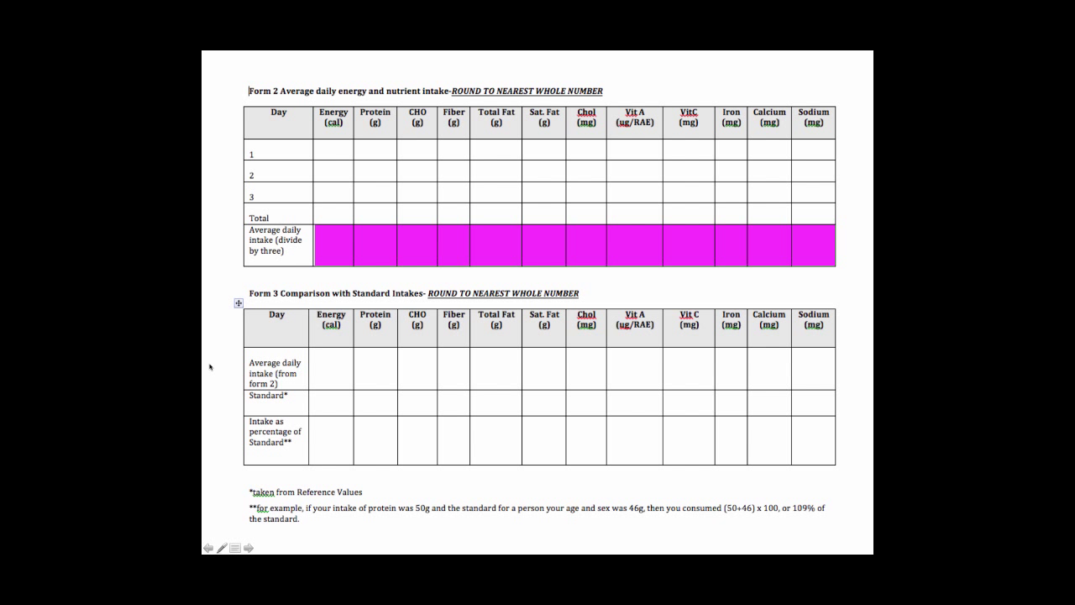
{"action": "mouse_move", "coordinate": [247, 376]}
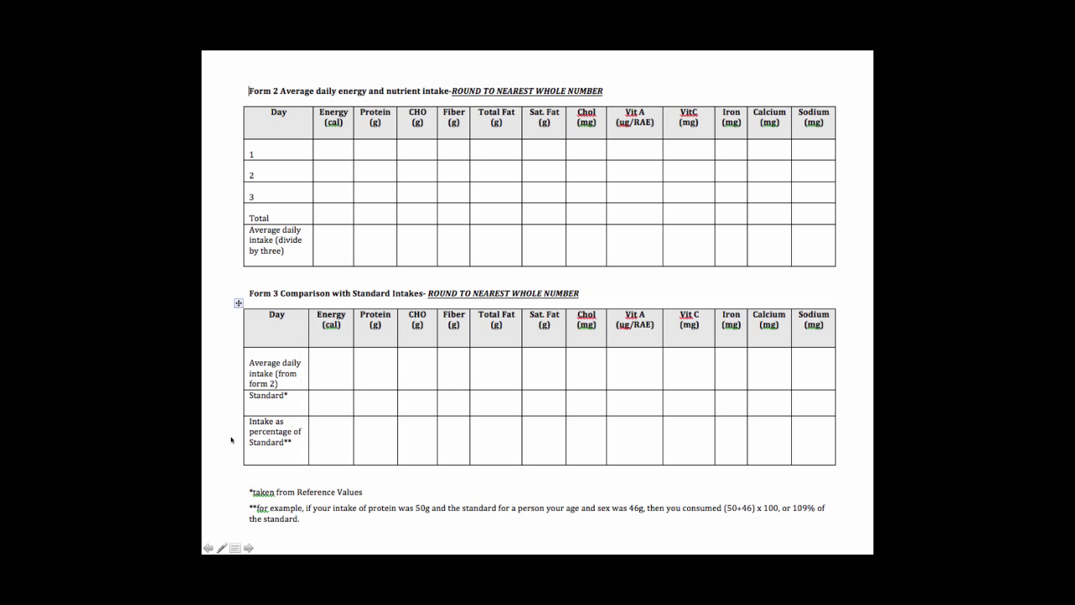
Advance the animation so the Form 3 Vit C column gets its yellow highlight
{"action": "left_click", "coordinate": [688, 328]}
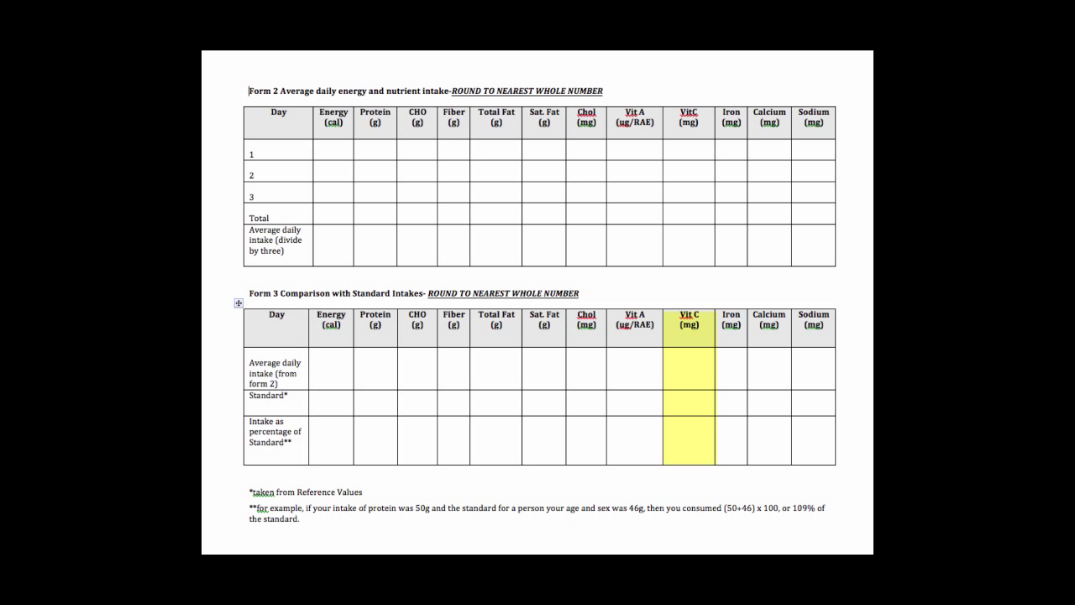
Shift the emphasis to the Sodium column, then advance to the Reference Values slide
{"action": "left_click", "coordinate": [813, 327]}
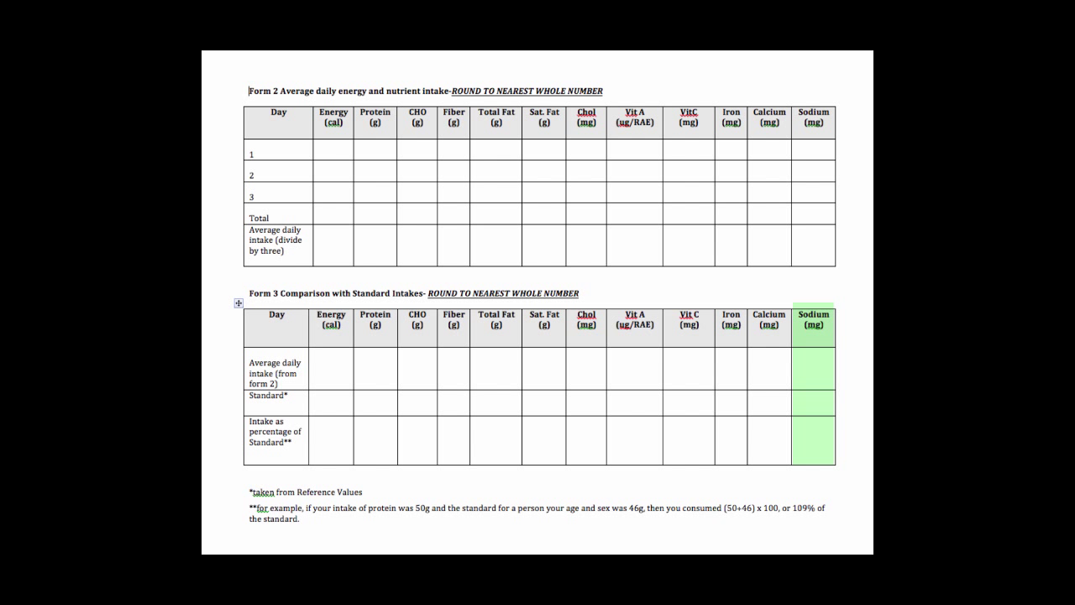
{"action": "left_click", "coordinate": [249, 547]}
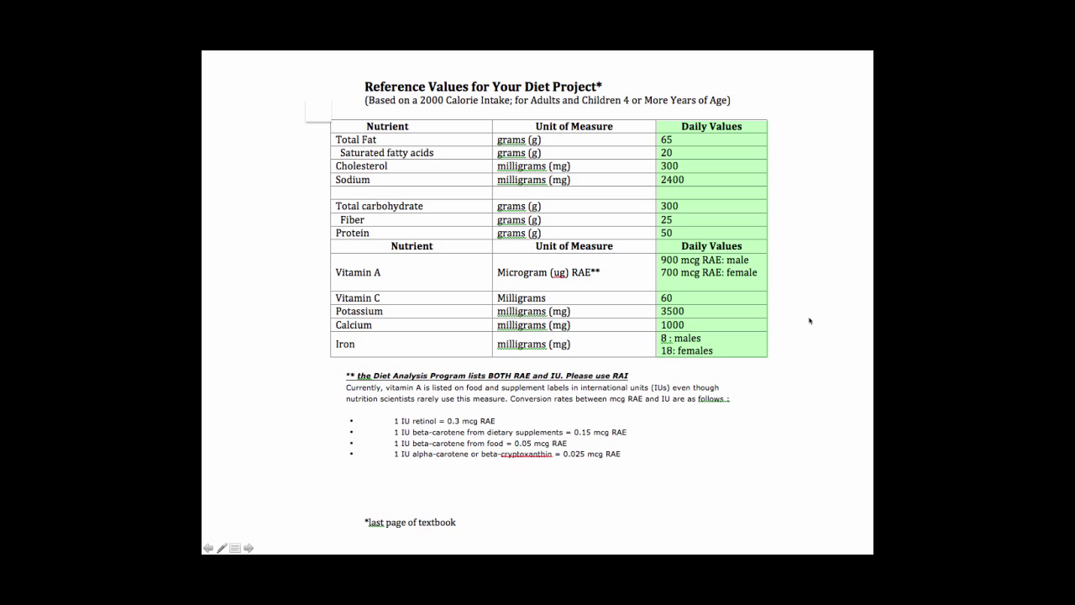